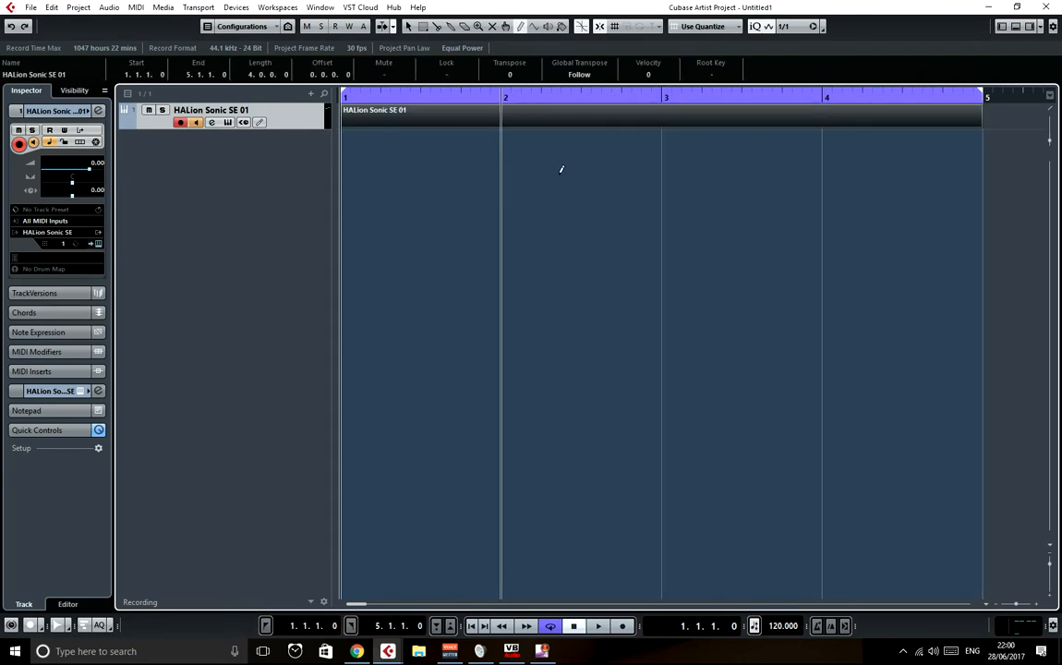
Step: Bring the MIDI part into the Key Editor and call up the track's context menu for duplication
left_click(66, 602)
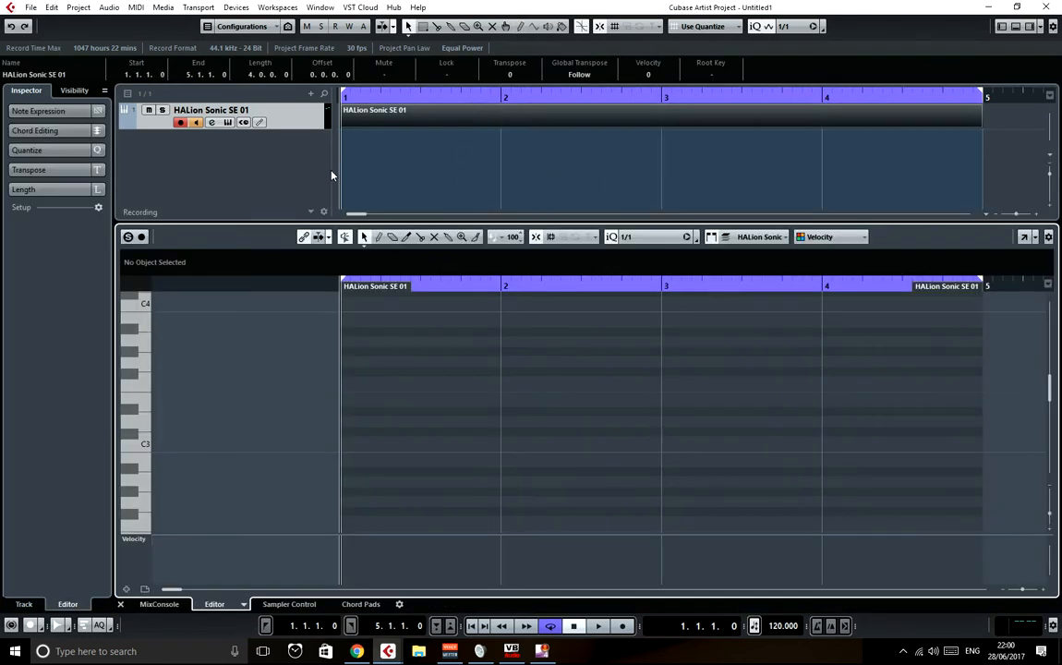
right_click(285, 144)
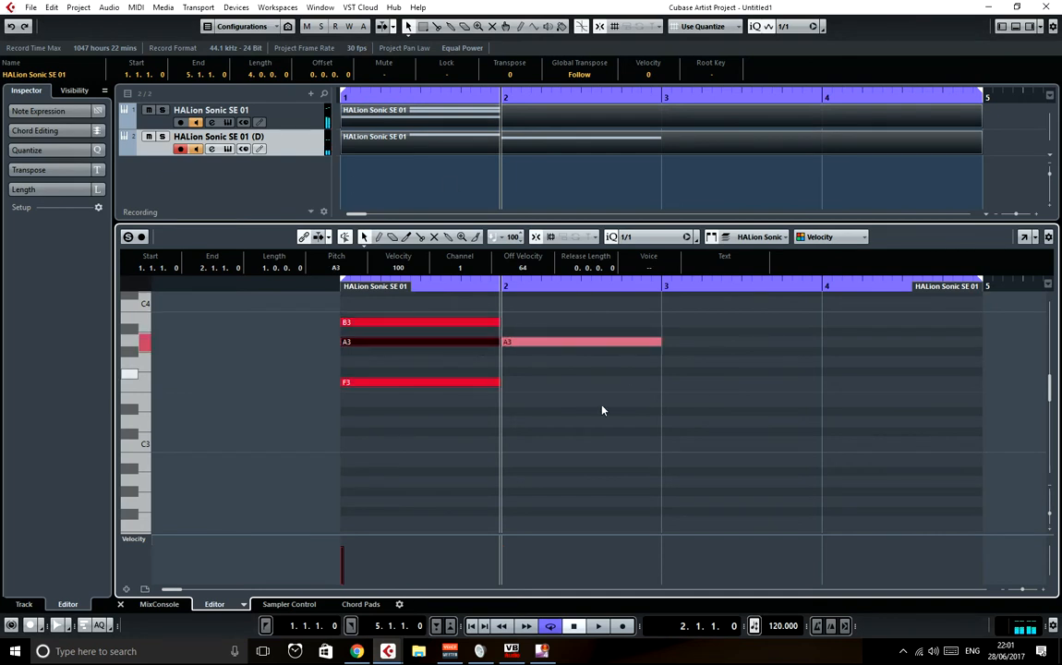
mouse_move(524, 396)
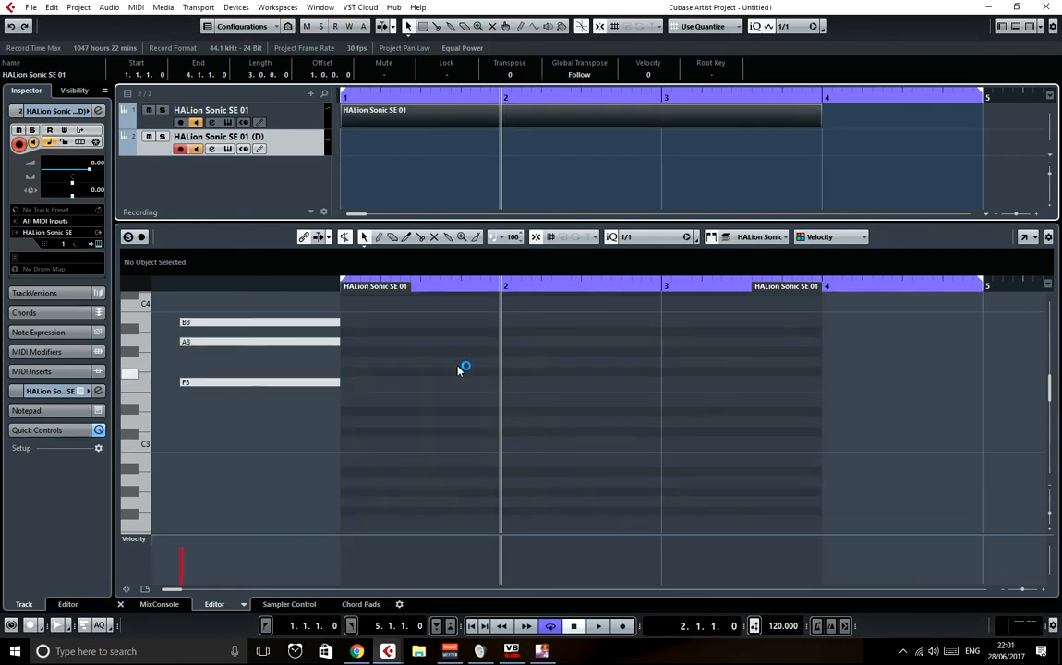
Step: Scroll the project view so both tracks' parts can be shown together
scroll("down", 3)
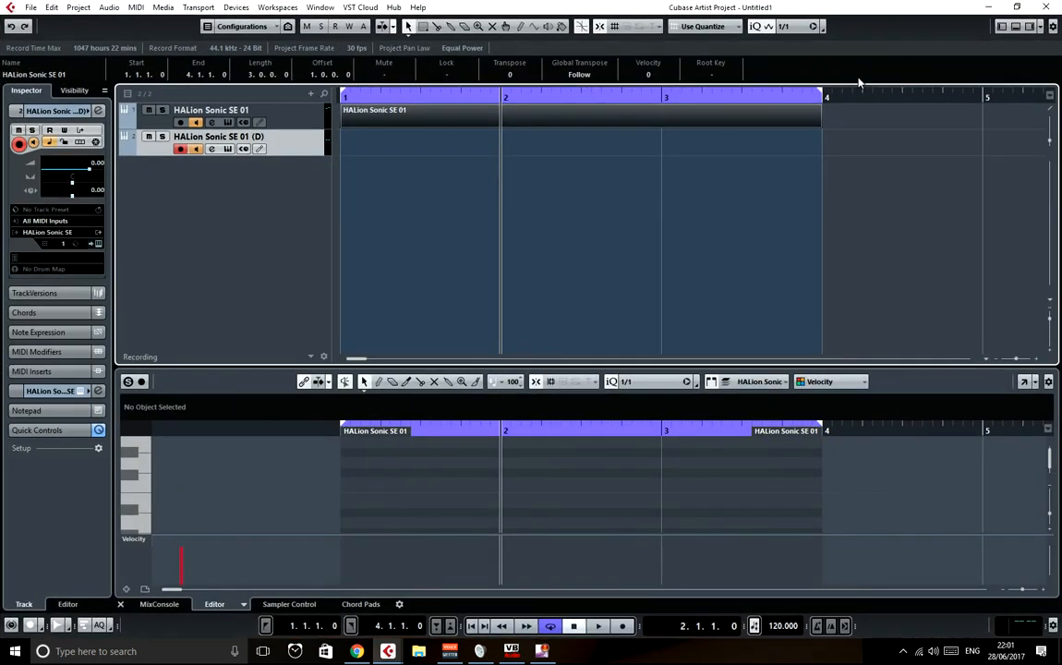
mouse_move(395, 233)
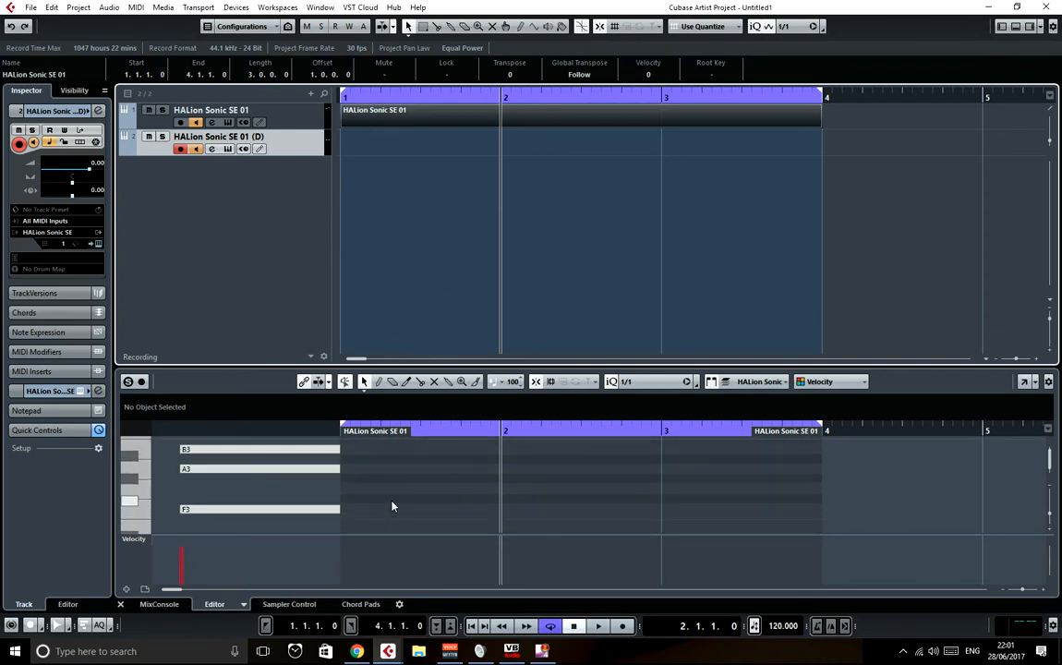
mouse_move(957, 390)
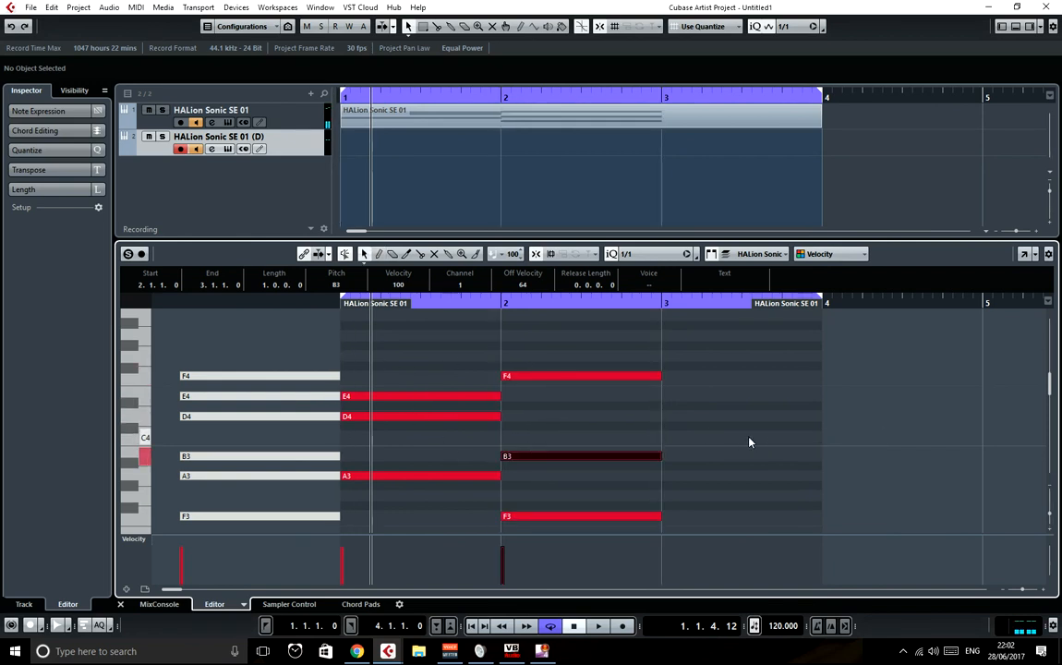
Step: Run playback of the overlaid chords from the start and stop it around bar 2
left_click(597, 624)
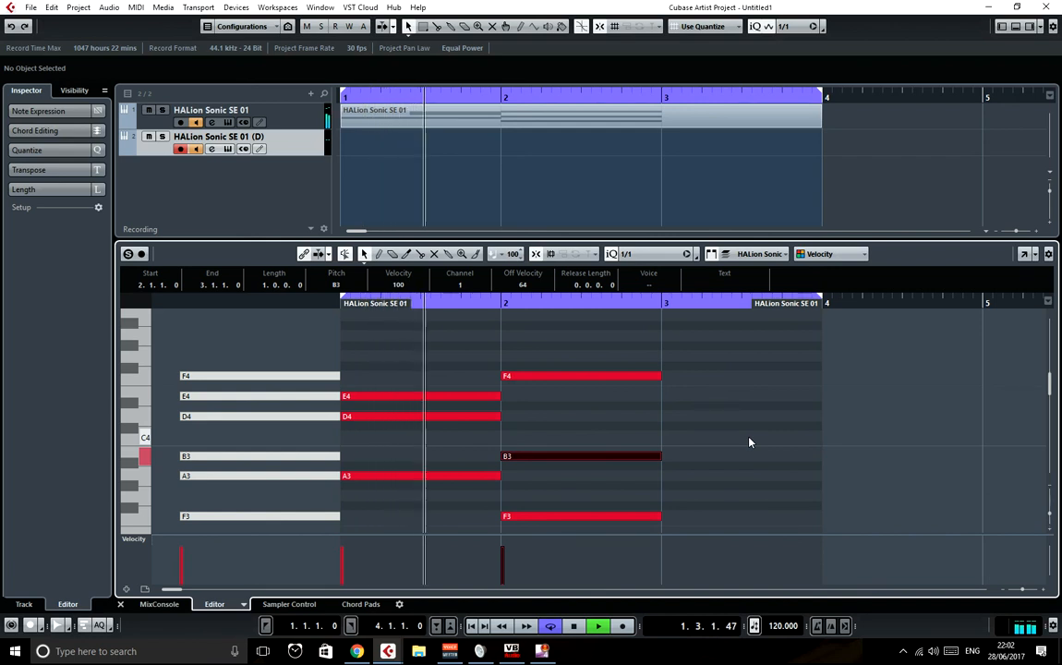
left_click(573, 624)
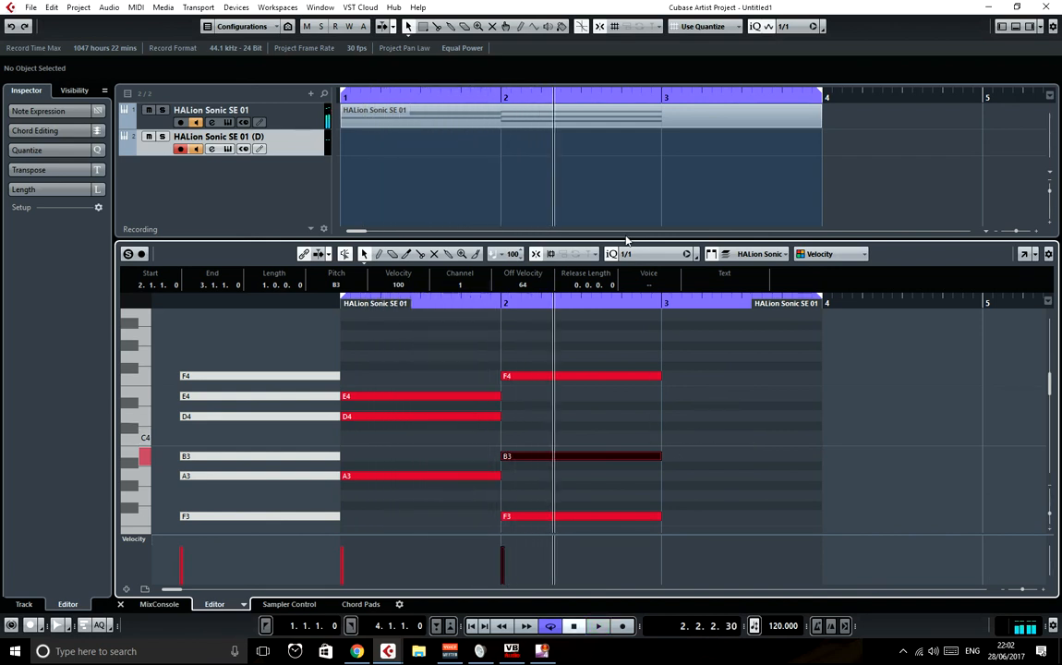